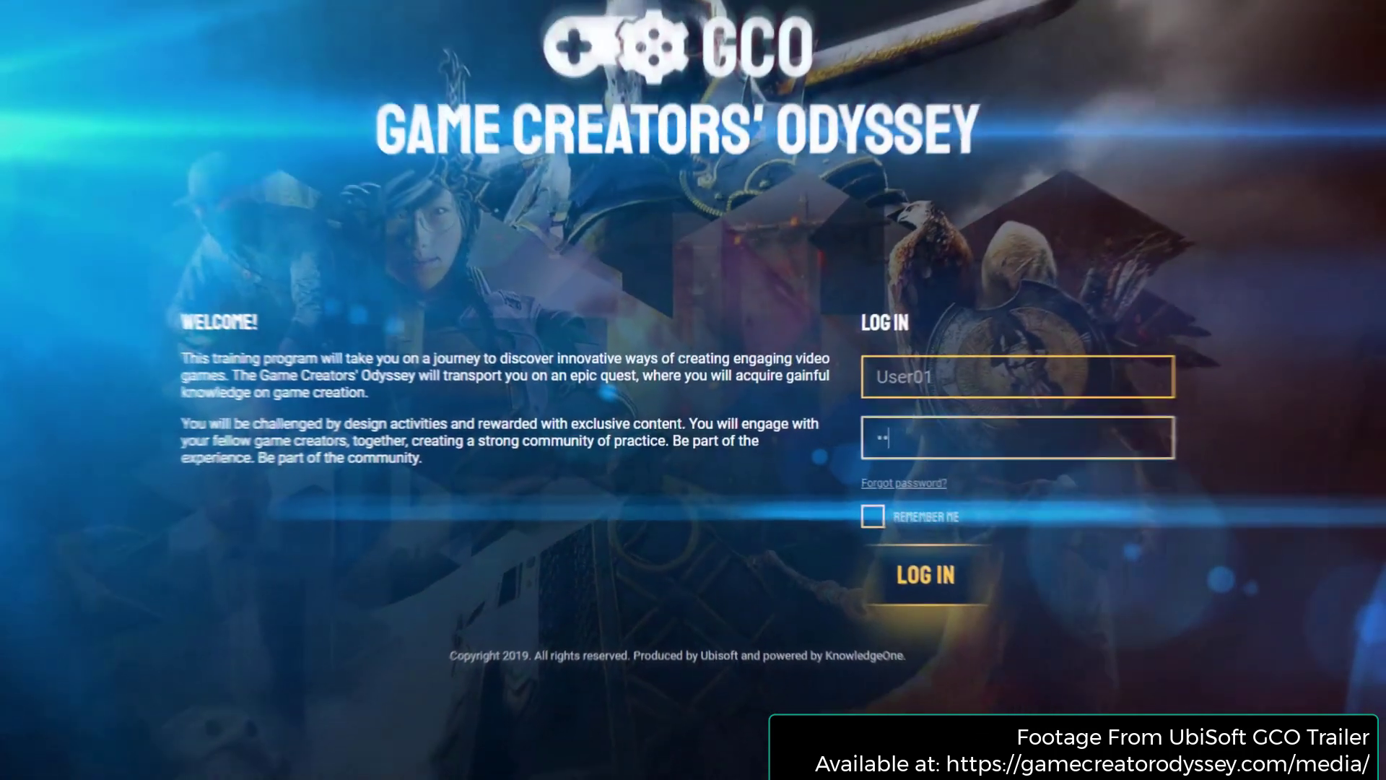
# Scroll the GCO homepage to the Partnership Opportunities section and contact form.
pyautogui.click(926, 577)
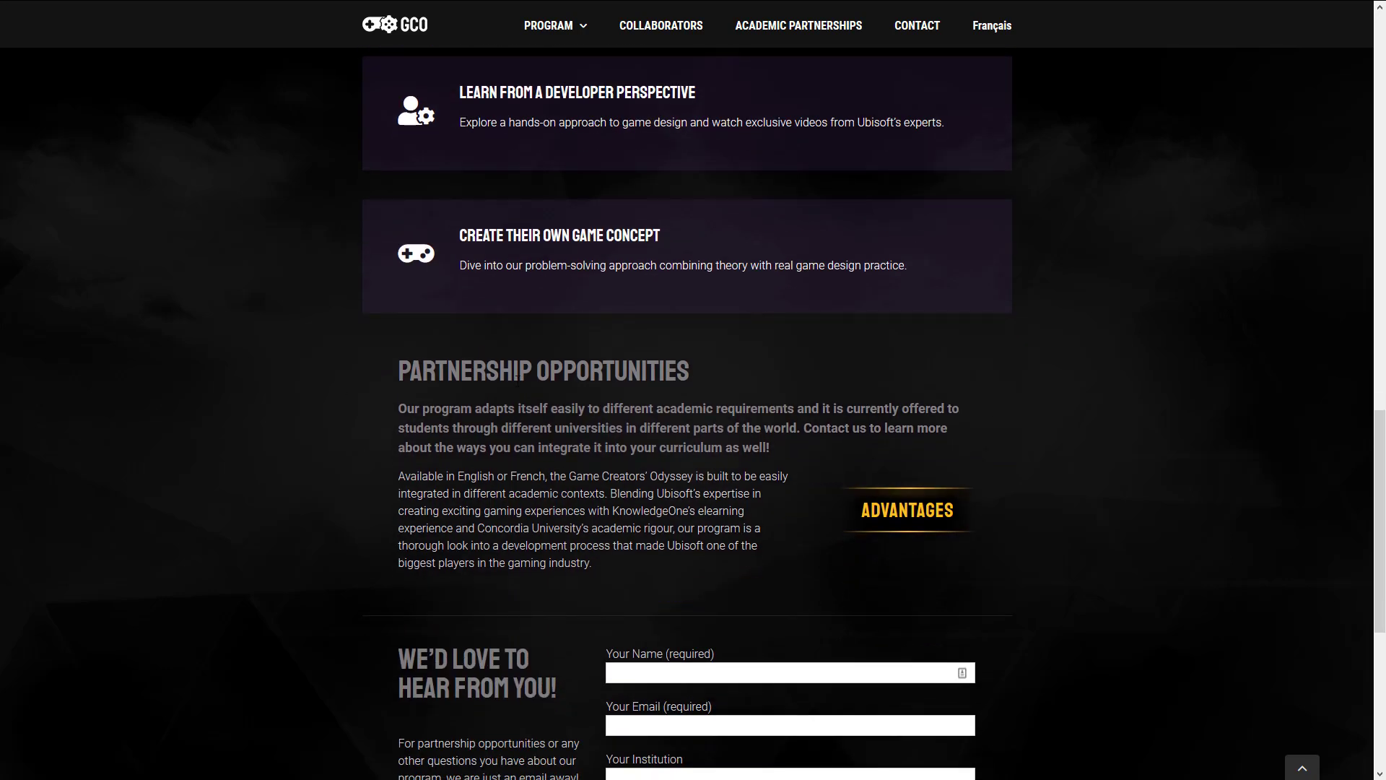
pyautogui.scroll(3)
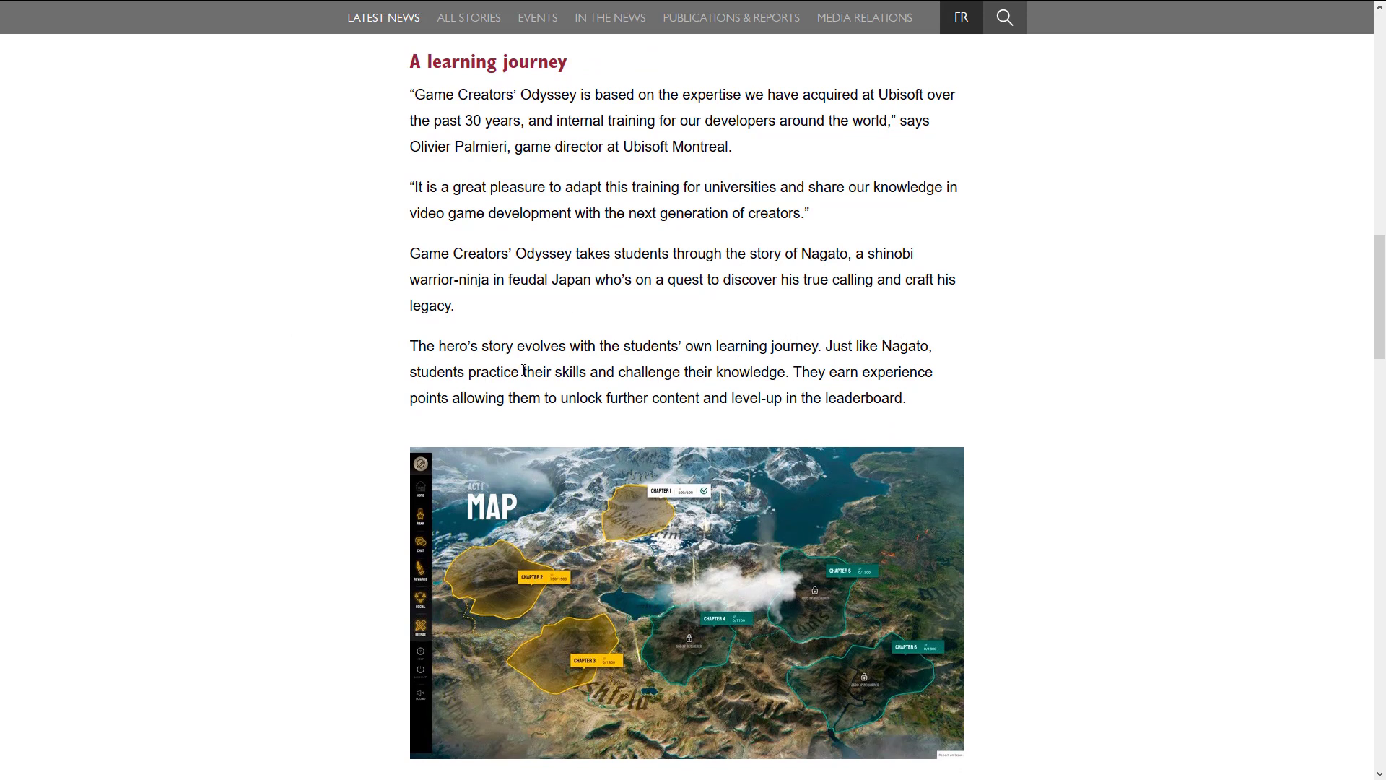
pyautogui.moveTo(825, 373)
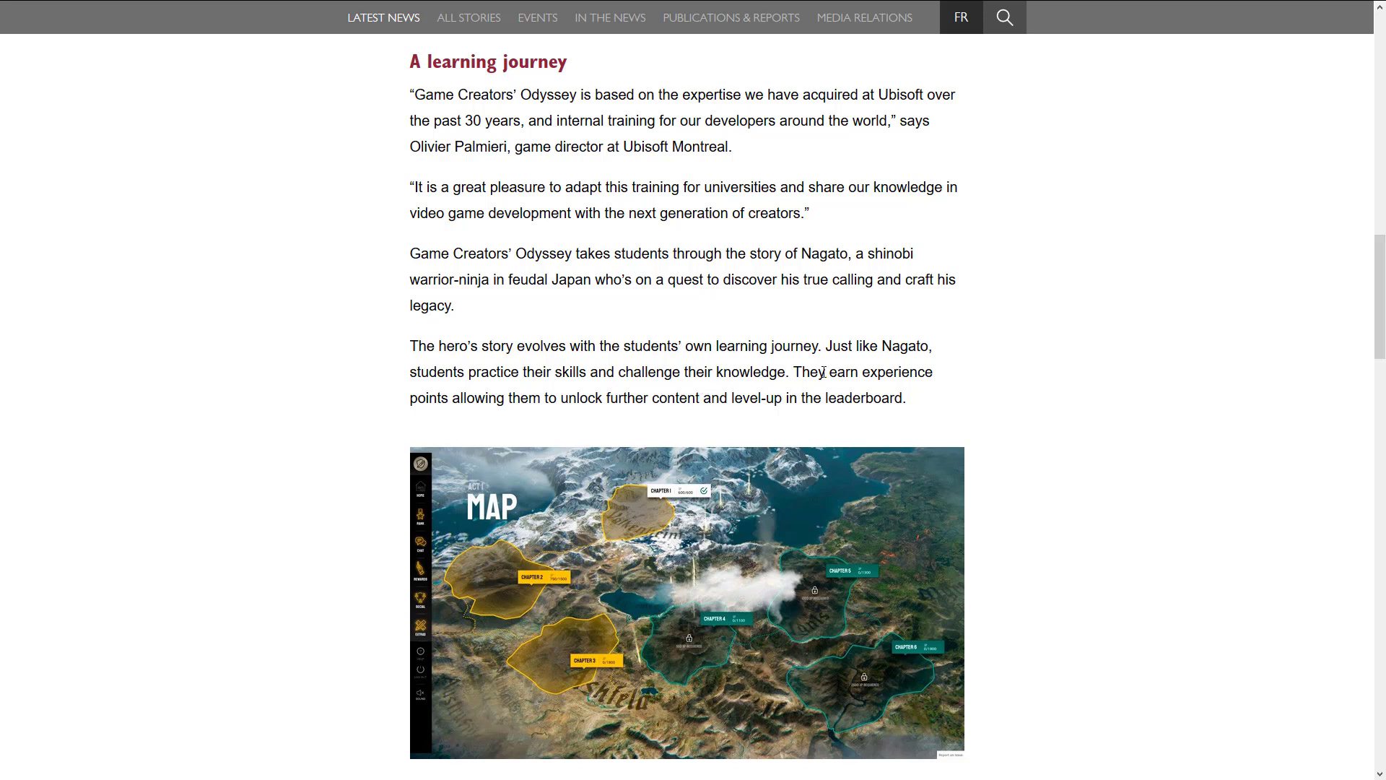